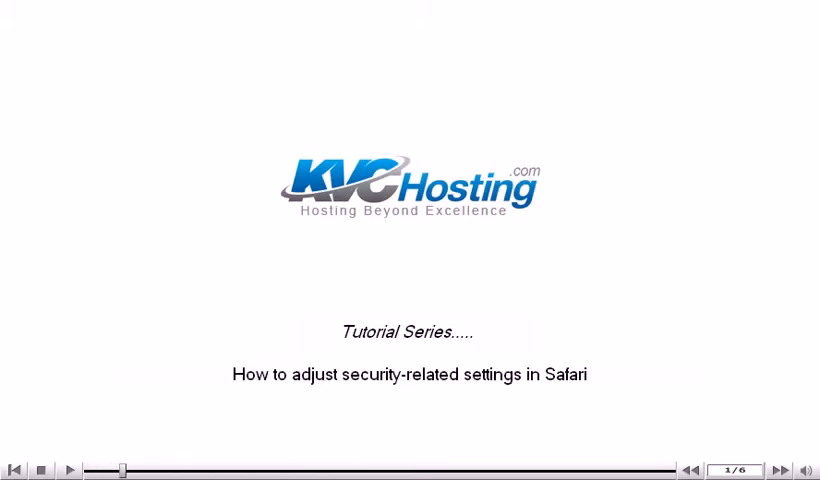
# - Open Safari's Preferences window from the Safari menu, landing on General settings
pyautogui.click(757, 471)
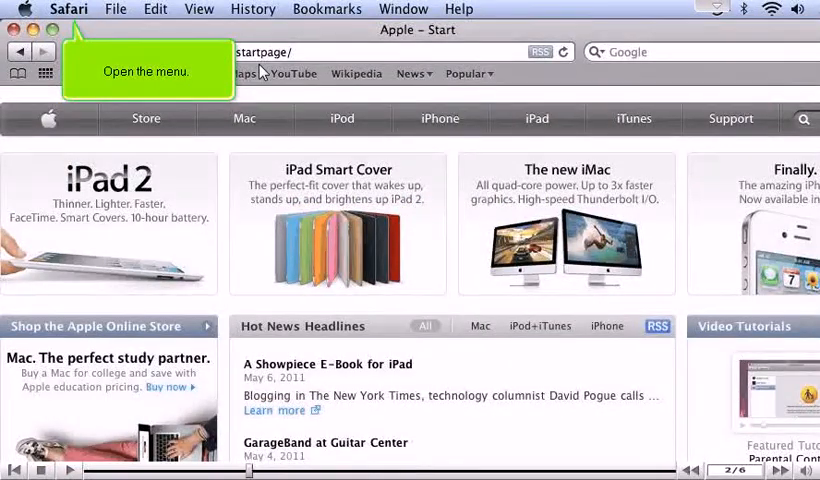
pyautogui.click(68, 9)
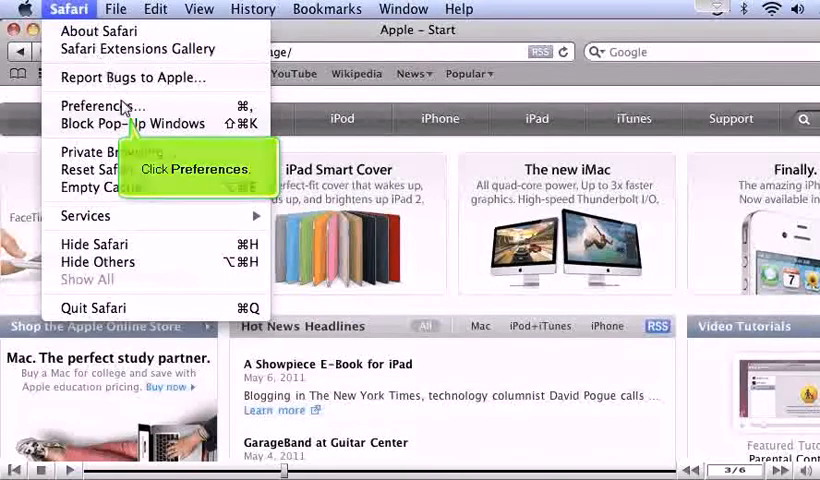
pyautogui.click(100, 105)
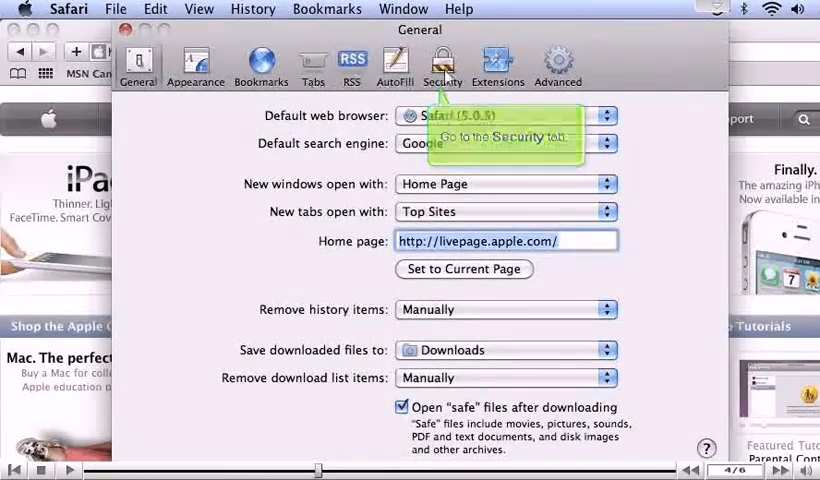
# - Switch Preferences to the Security tab showing fraud, web content, cookie and database settings
pyautogui.click(441, 63)
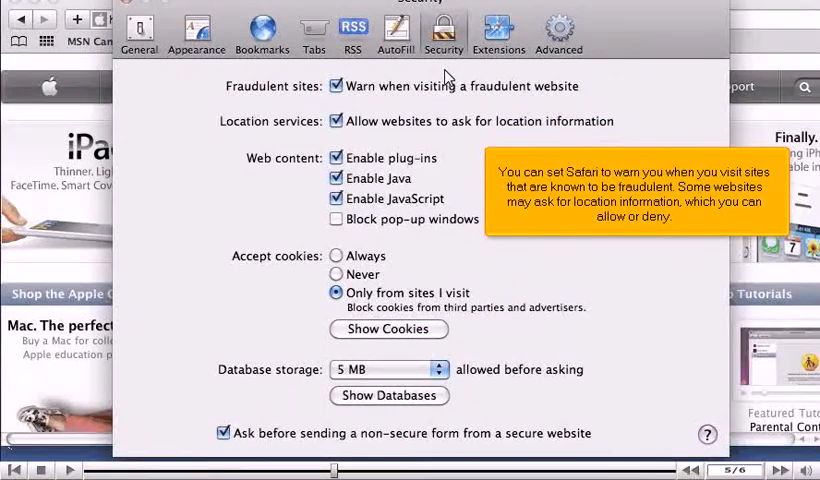